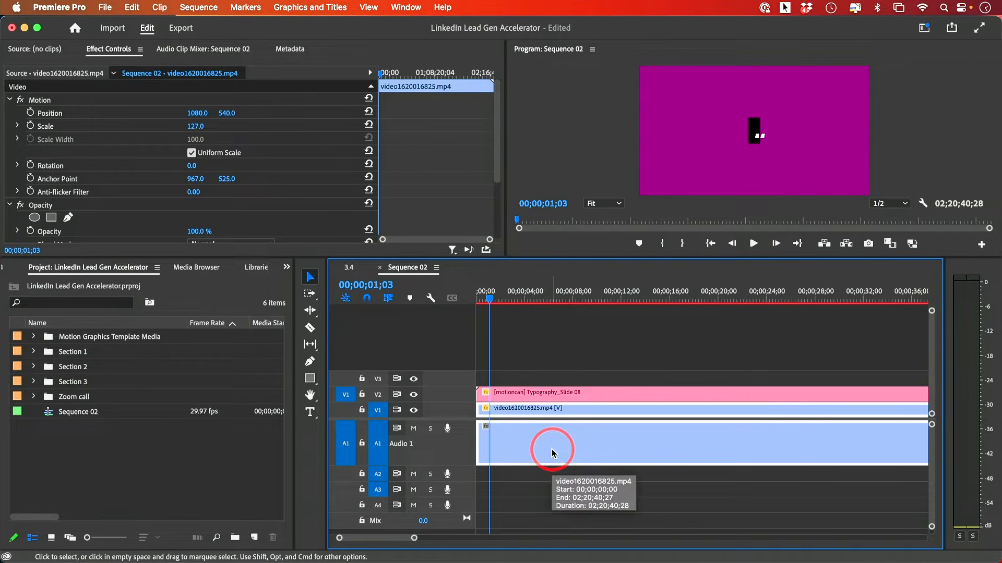
mouse_move(540, 447)
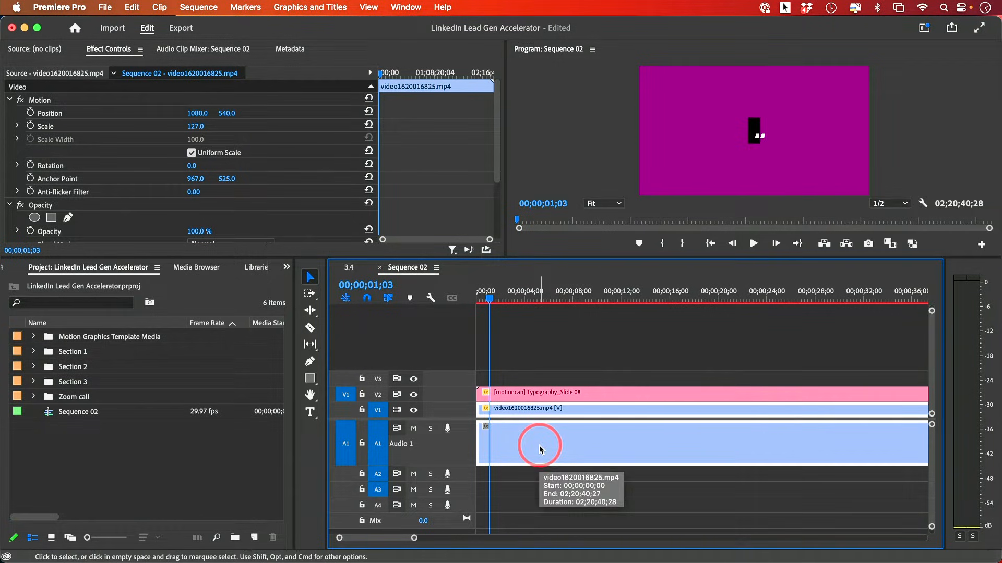
mouse_move(588, 388)
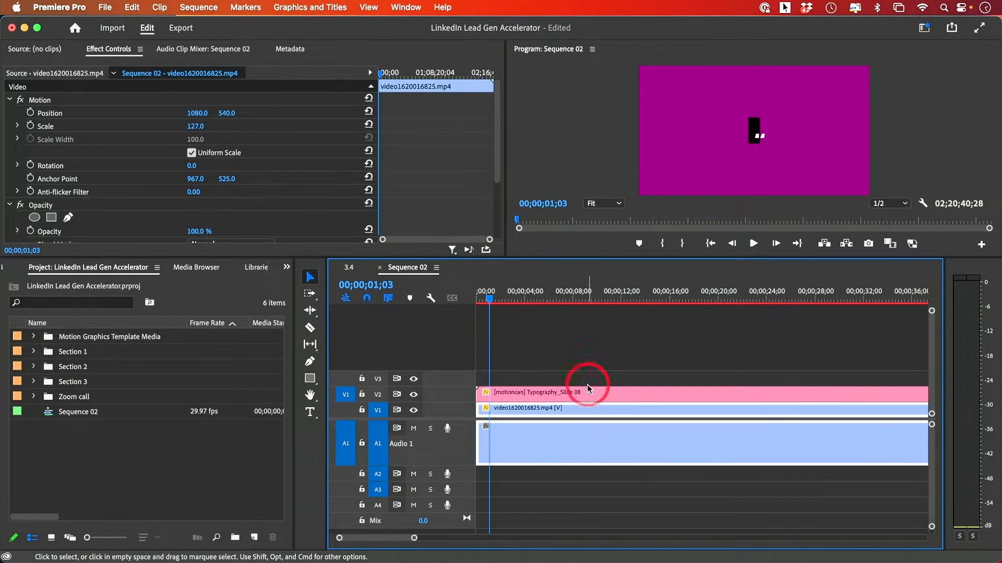
Open the Premiere Pro application menu to reach Settings.
left_click(60, 7)
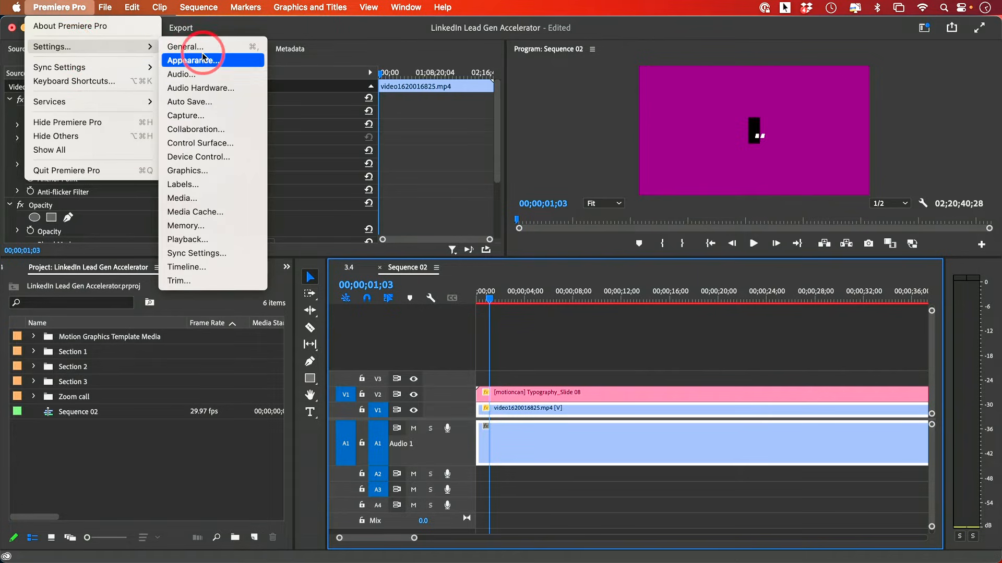
In Audio preferences, keep 'Generate waveforms automatically during import' enabled and confirm with OK.
left_click(186, 46)
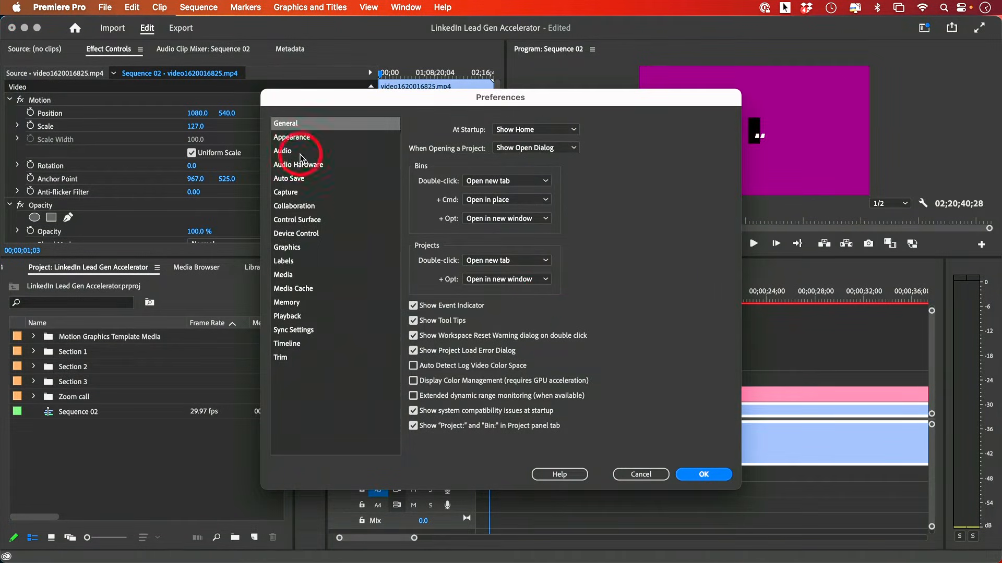
left_click(283, 151)
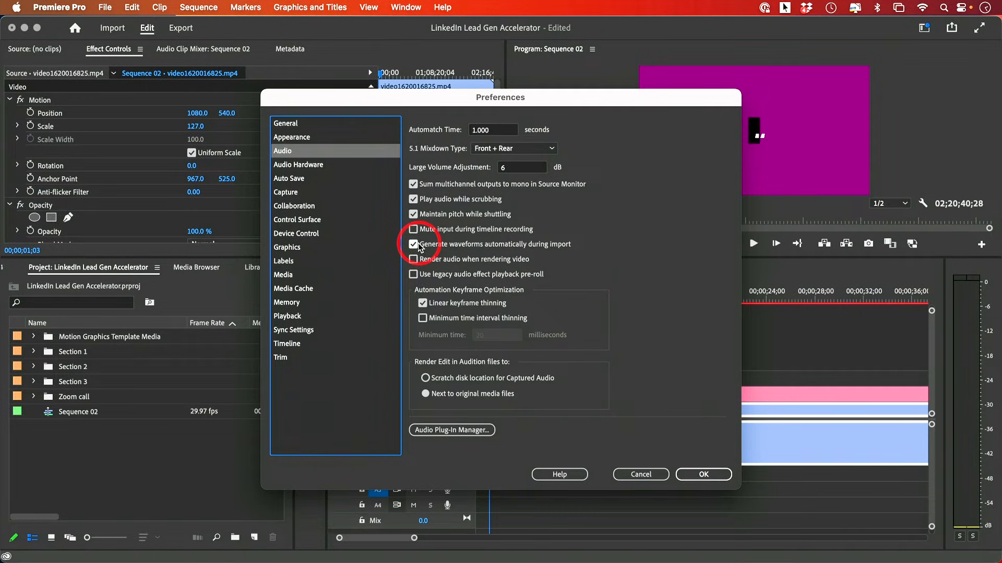
left_click(703, 475)
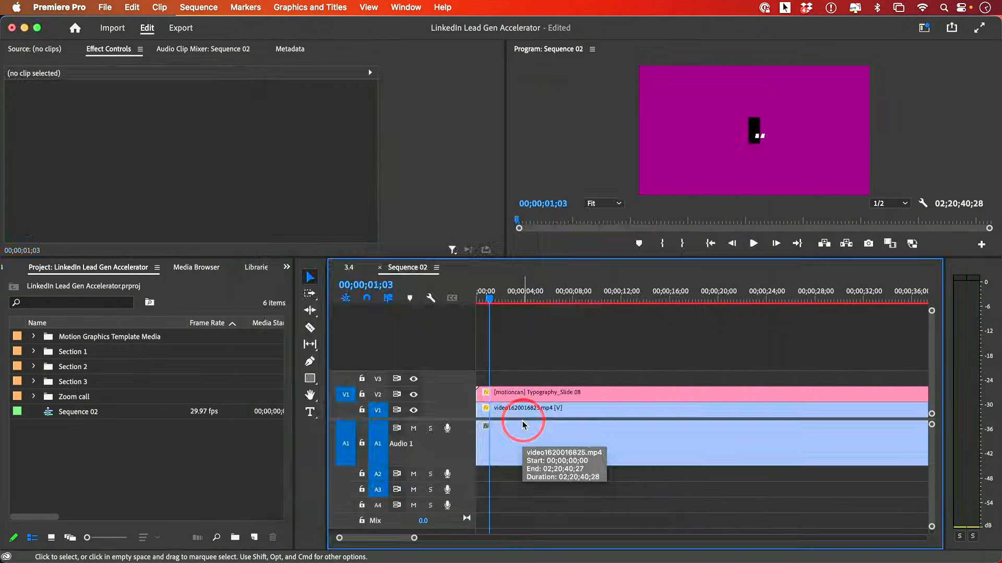
Turn on Show Audio Waveform for the A1 audio clip via Timeline Display Settings.
left_click(523, 425)
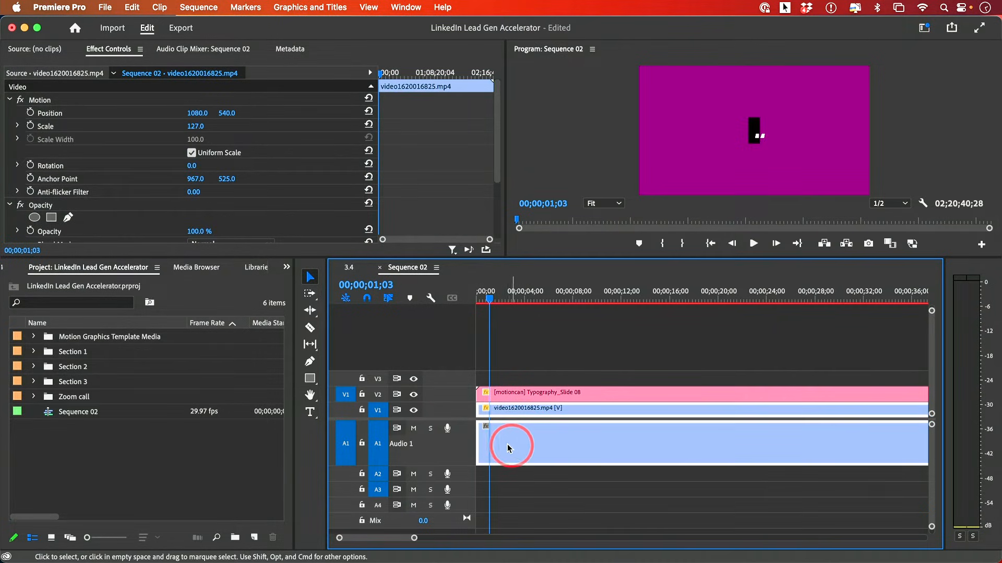
mouse_move(432, 299)
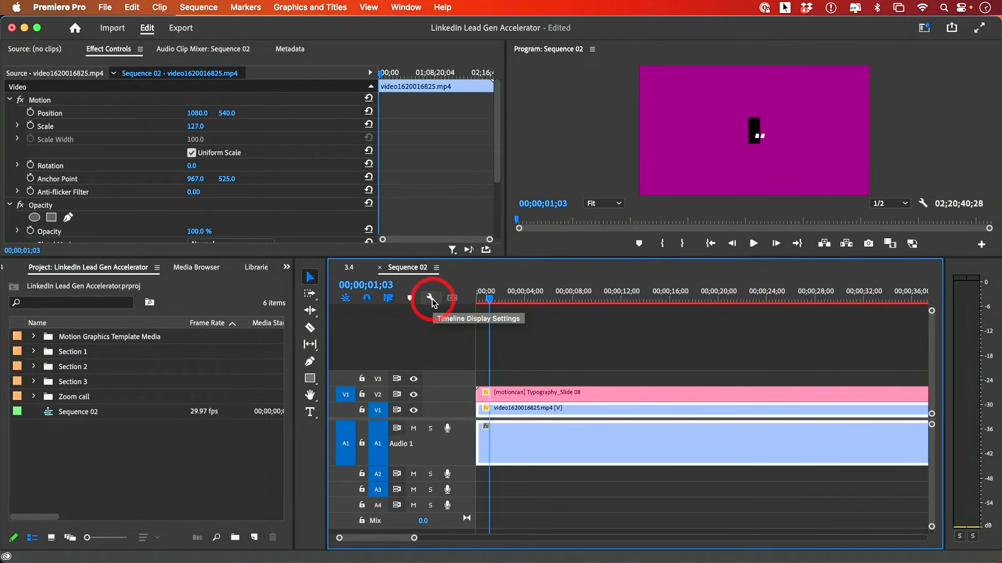
left_click(431, 299)
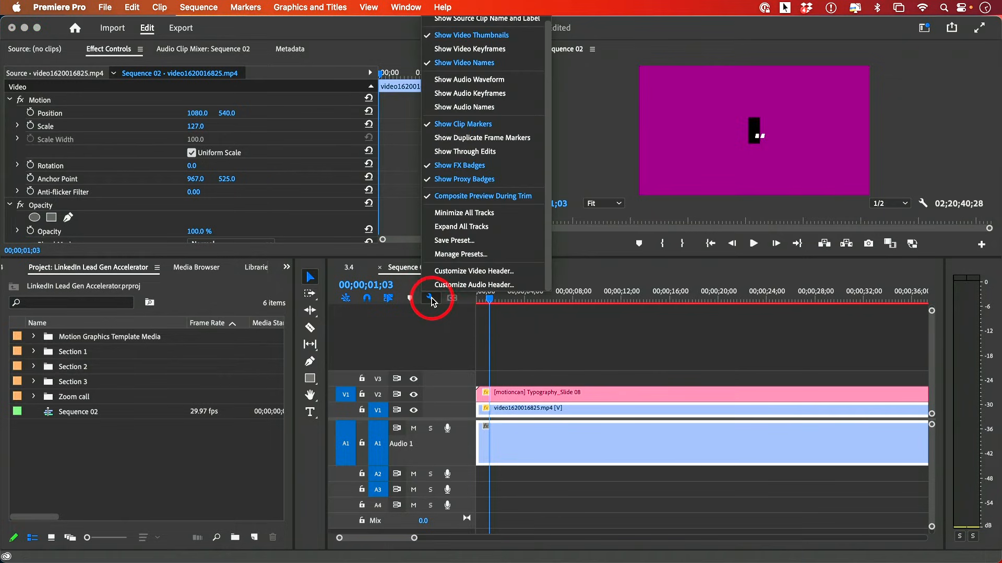
mouse_move(466, 79)
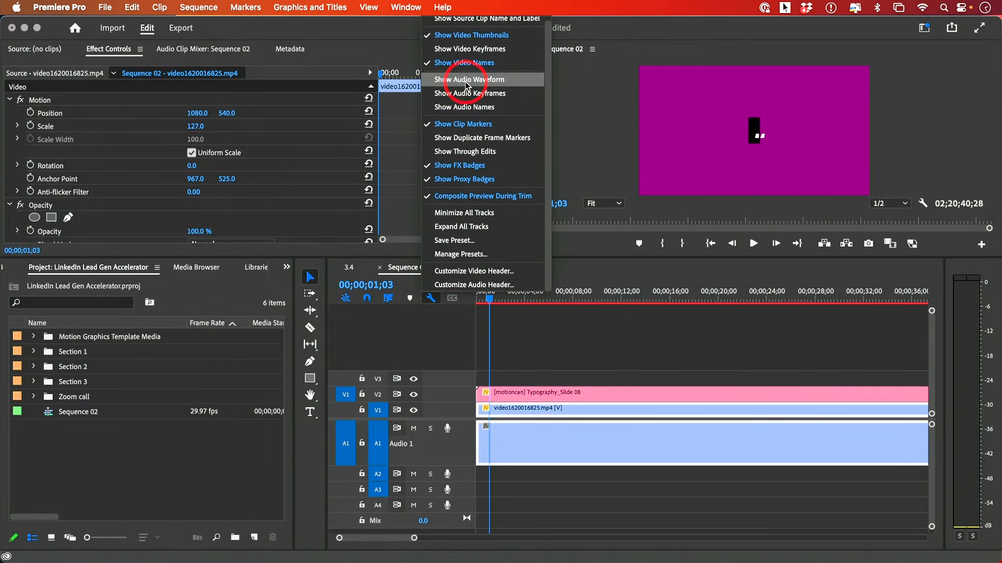
left_click(471, 79)
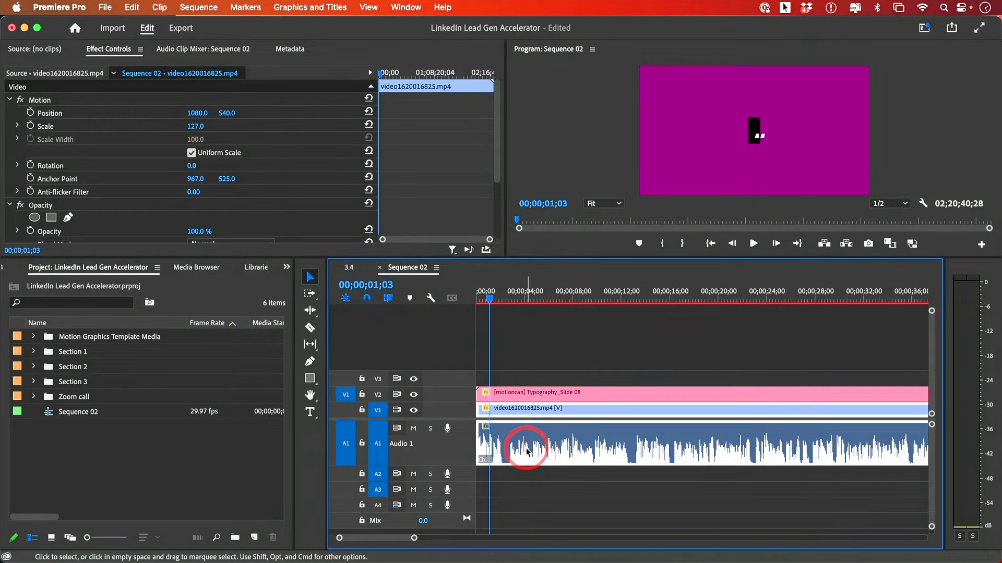
left_click(159, 6)
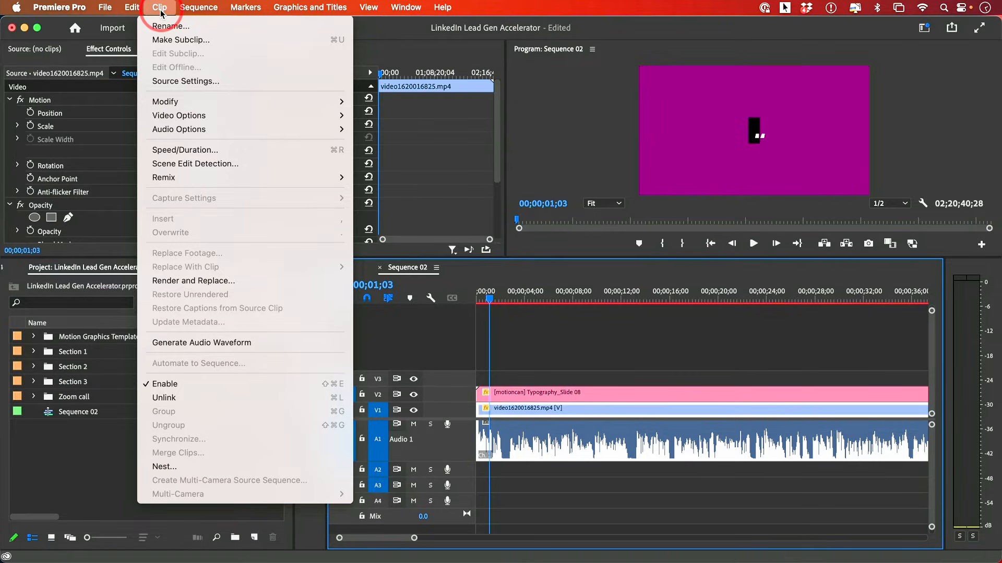
mouse_move(248, 350)
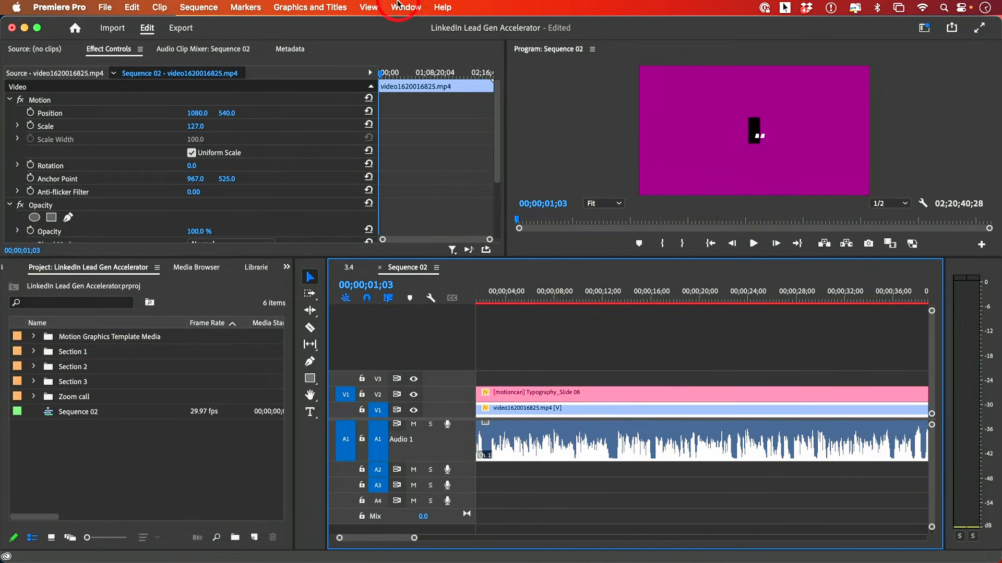
Reset the workspace to its saved layout via Window > Workspaces.
left_click(405, 7)
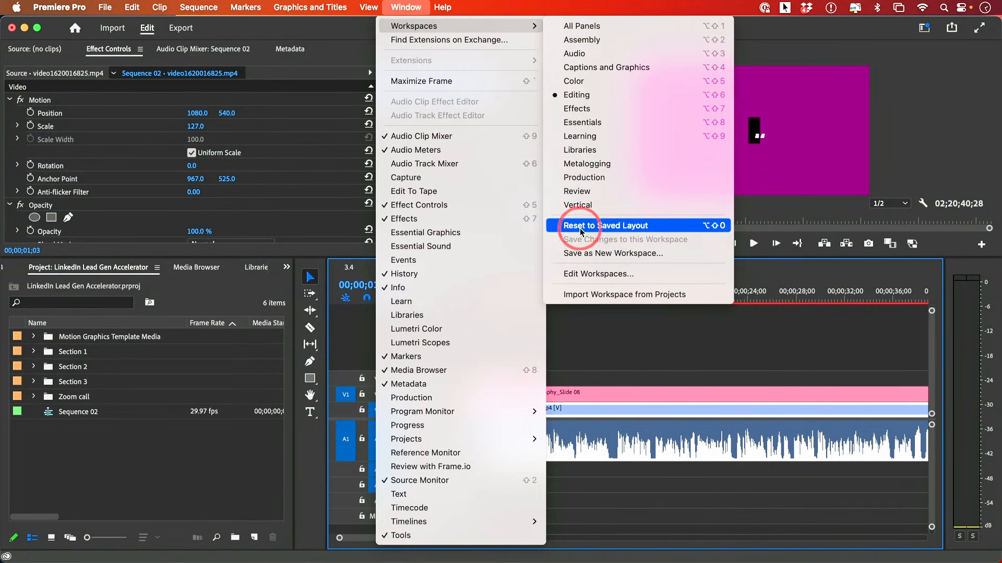
left_click(605, 225)
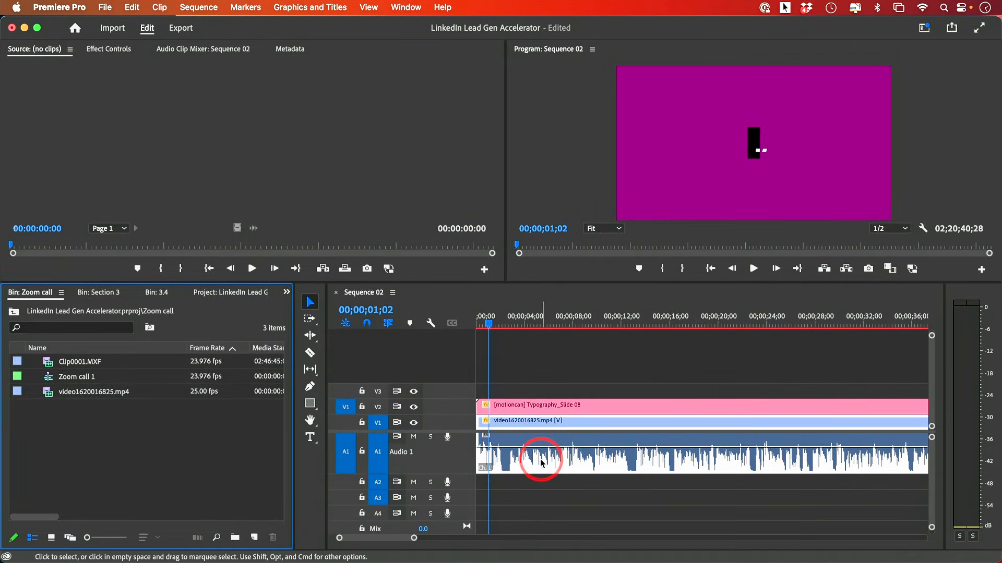
mouse_move(541, 464)
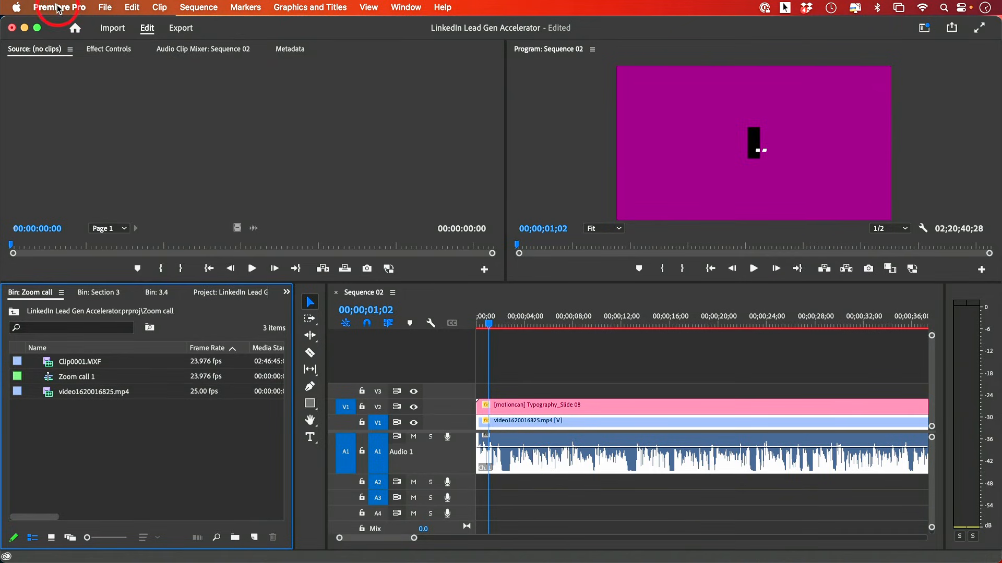
left_click(60, 6)
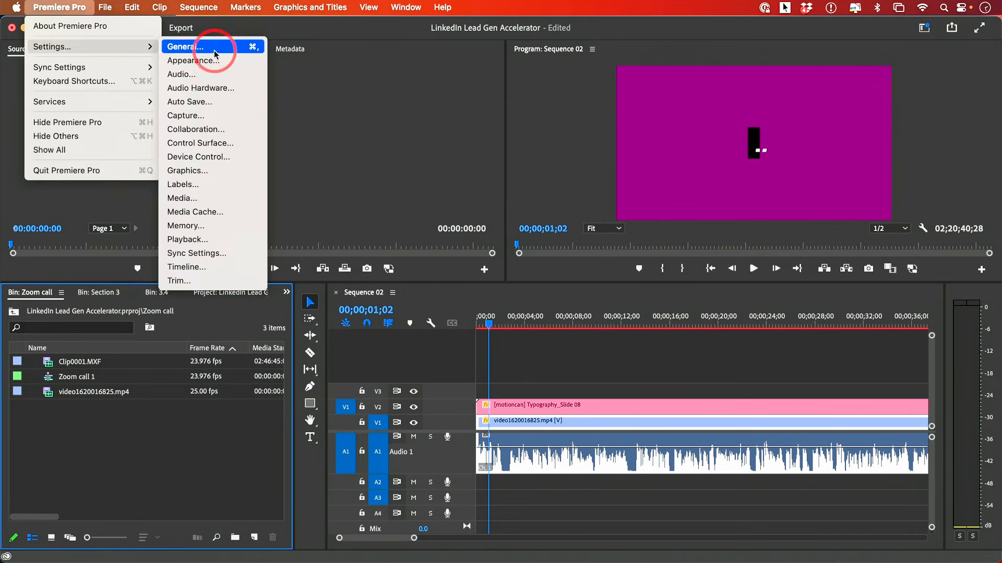
left_click(186, 46)
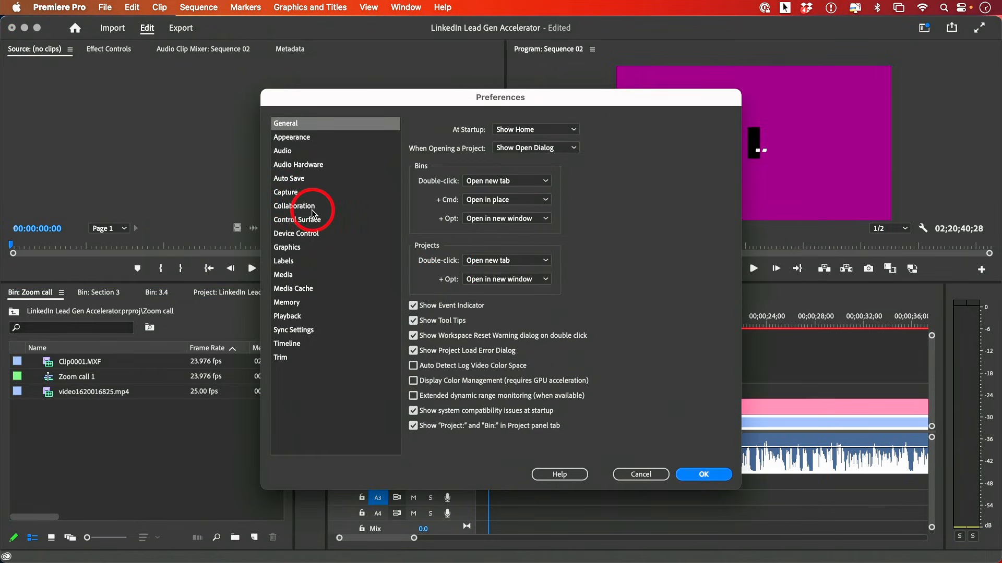
mouse_move(307, 288)
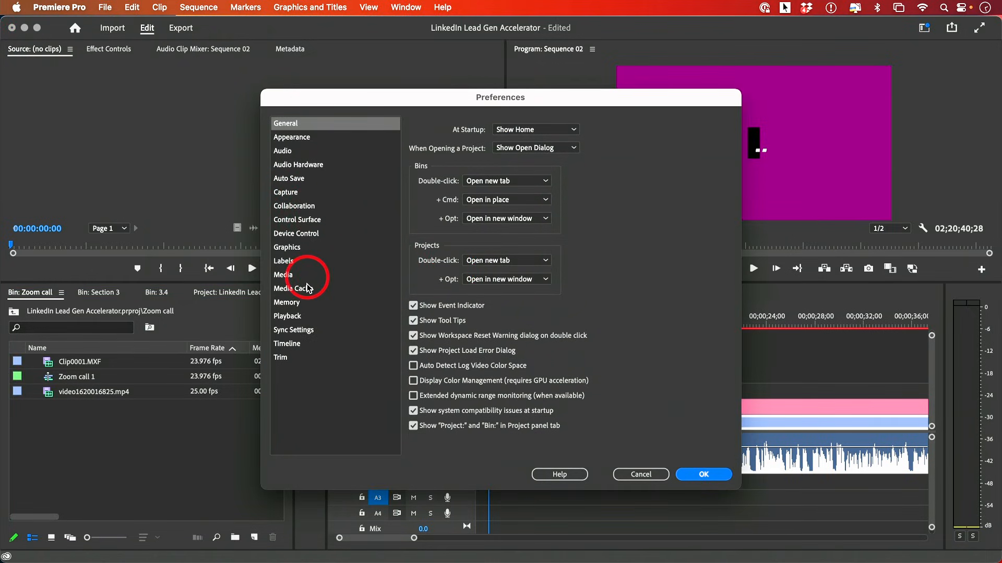
left_click(294, 288)
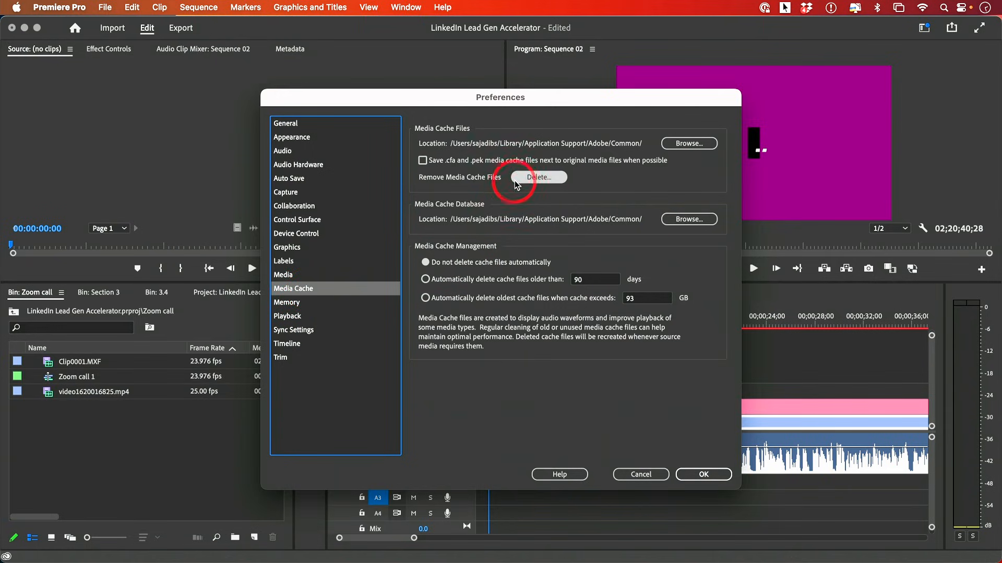
mouse_move(538, 176)
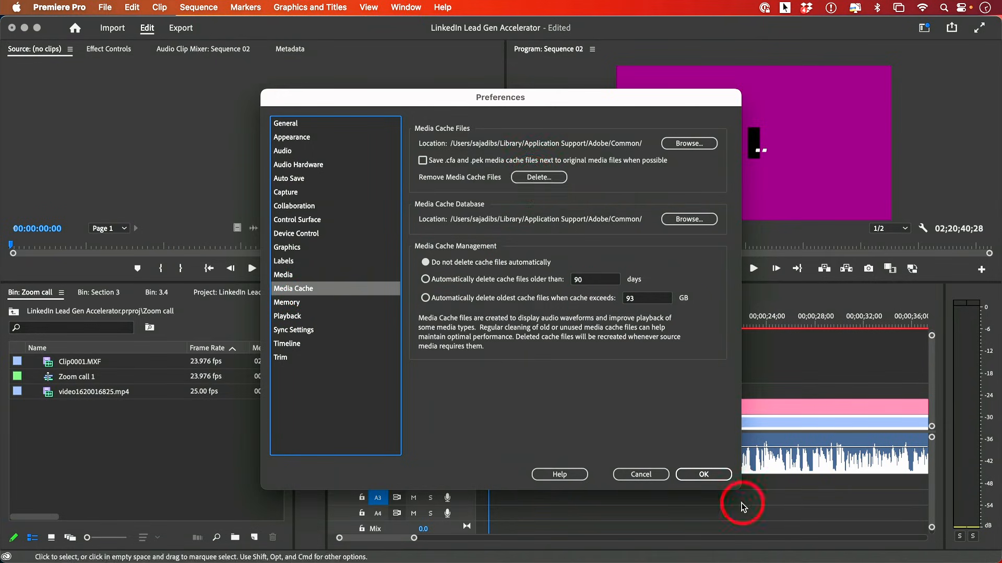
left_click(703, 475)
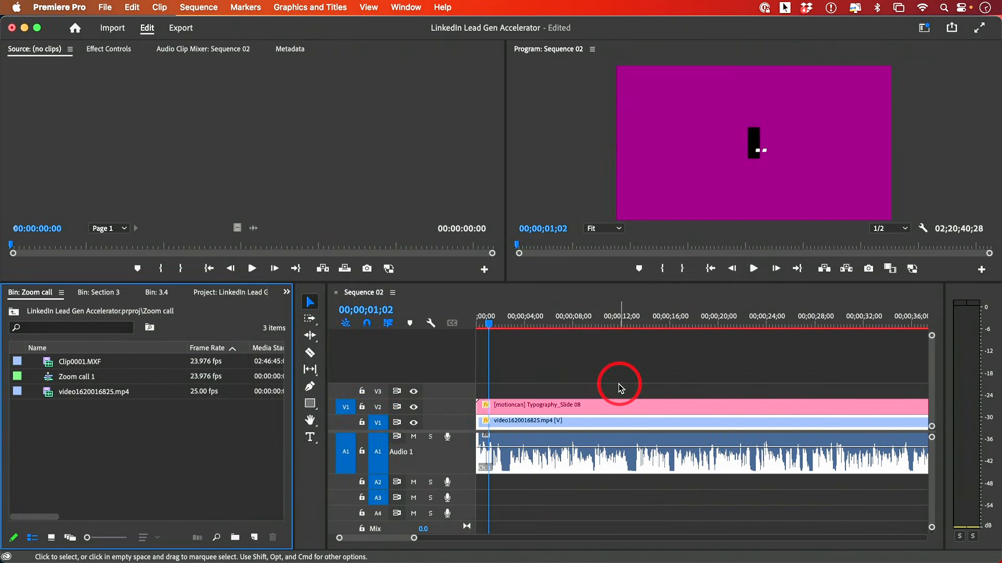
mouse_move(634, 448)
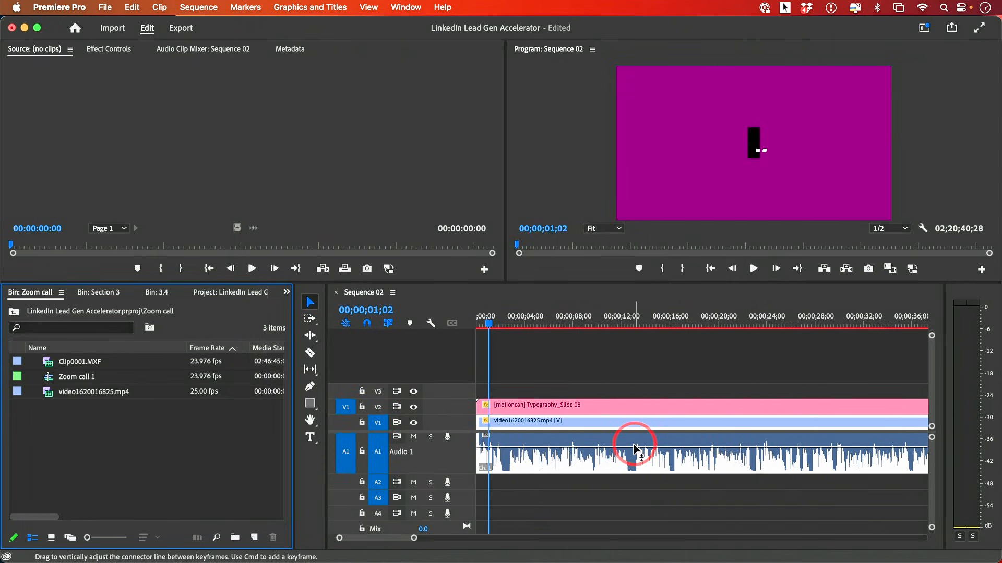